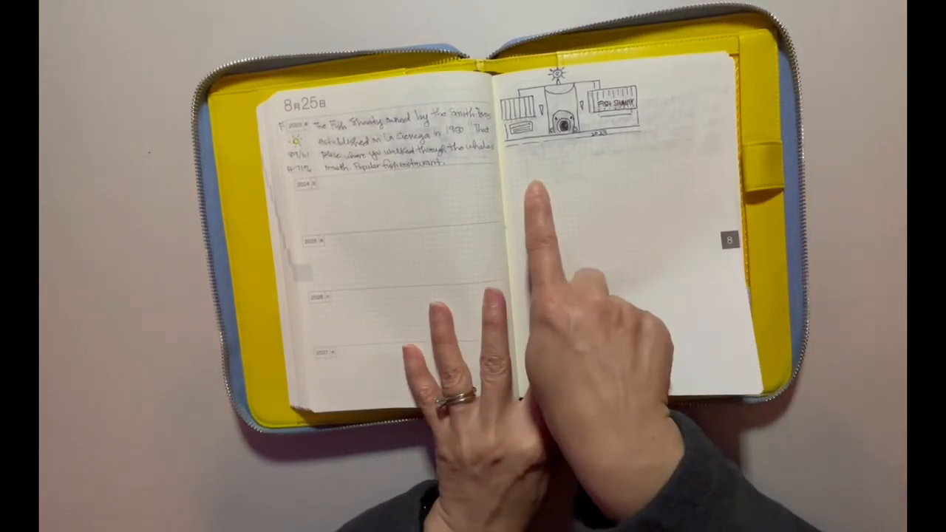
pyautogui.moveTo(550, 133)
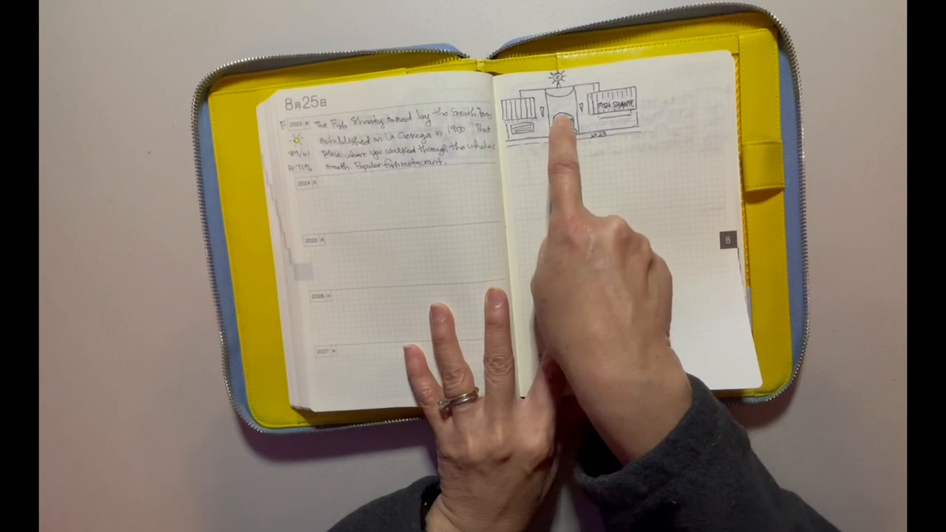